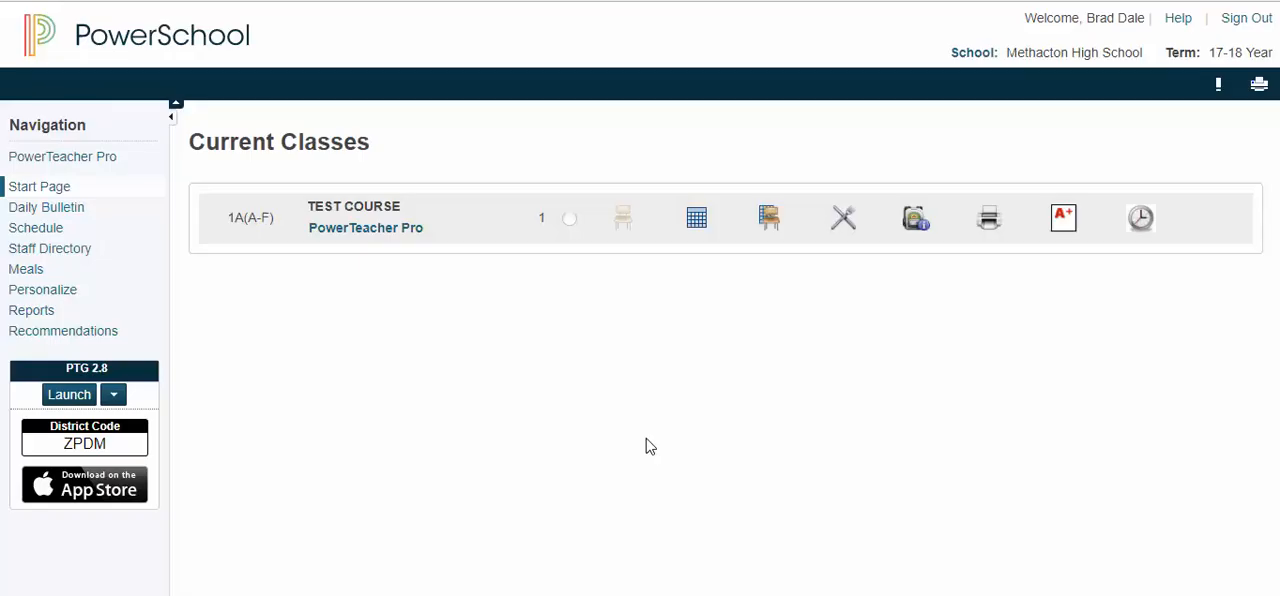
{"action": "mouse_move", "coordinate": [416, 282]}
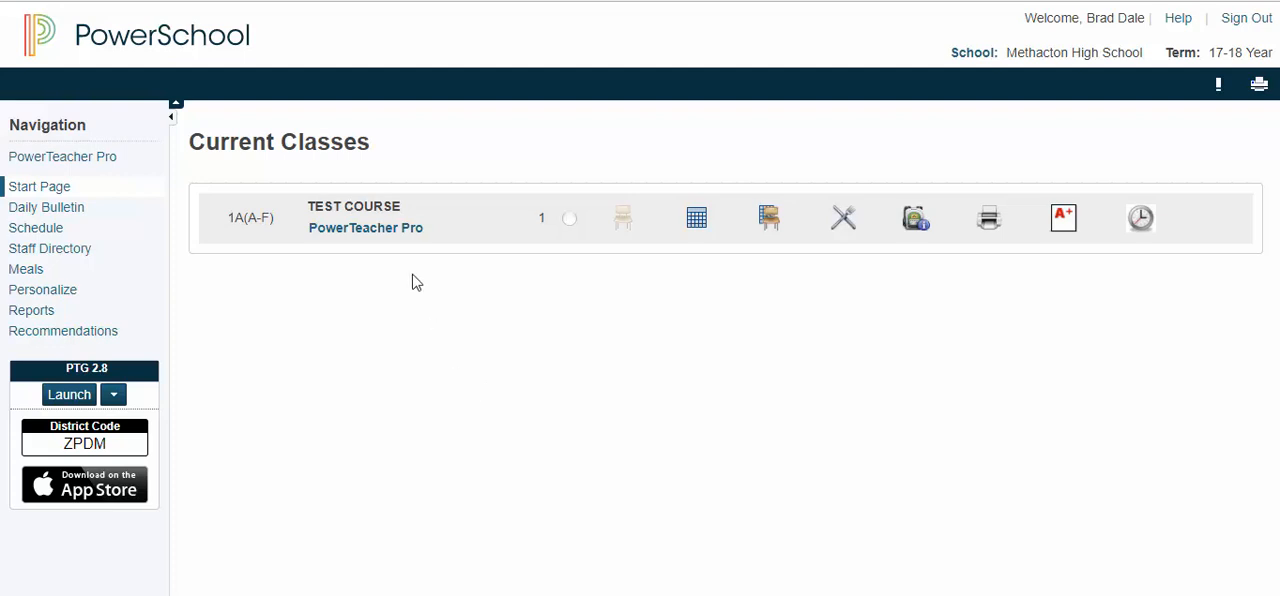
{"action": "mouse_move", "coordinate": [365, 228]}
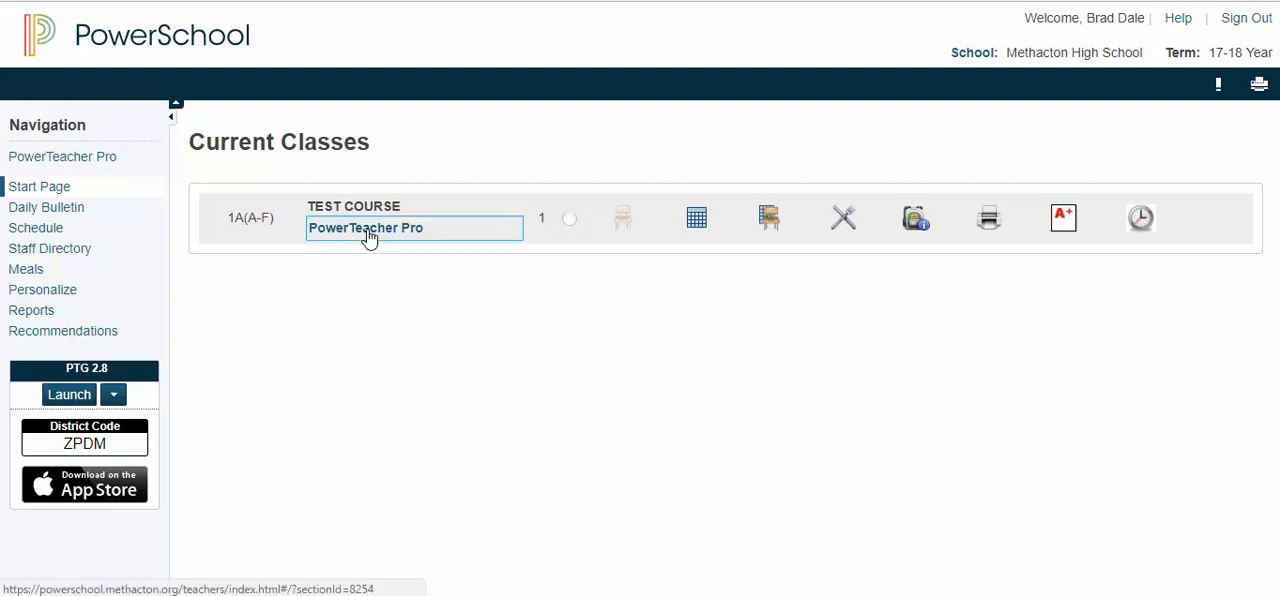
Launch PowerTeacher Pro for the TEST COURSE class from Current Classes
{"action": "left_click", "coordinate": [365, 227]}
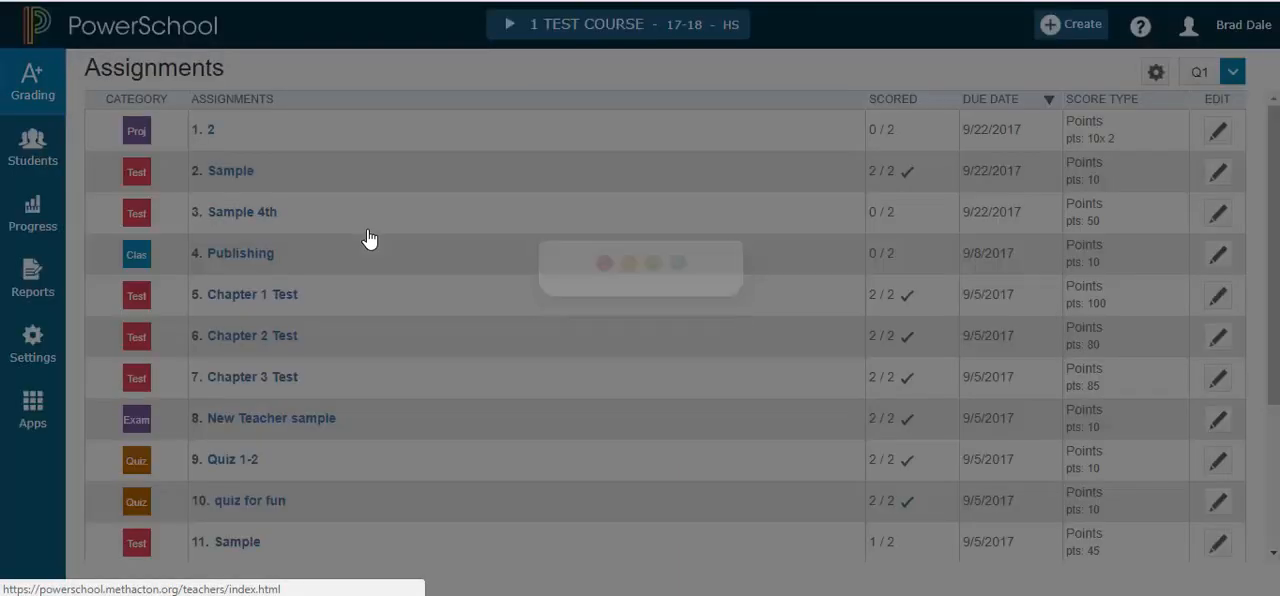
Switch to the BD ELA-4 class and show the Grading pages list
{"action": "left_click", "coordinate": [617, 24]}
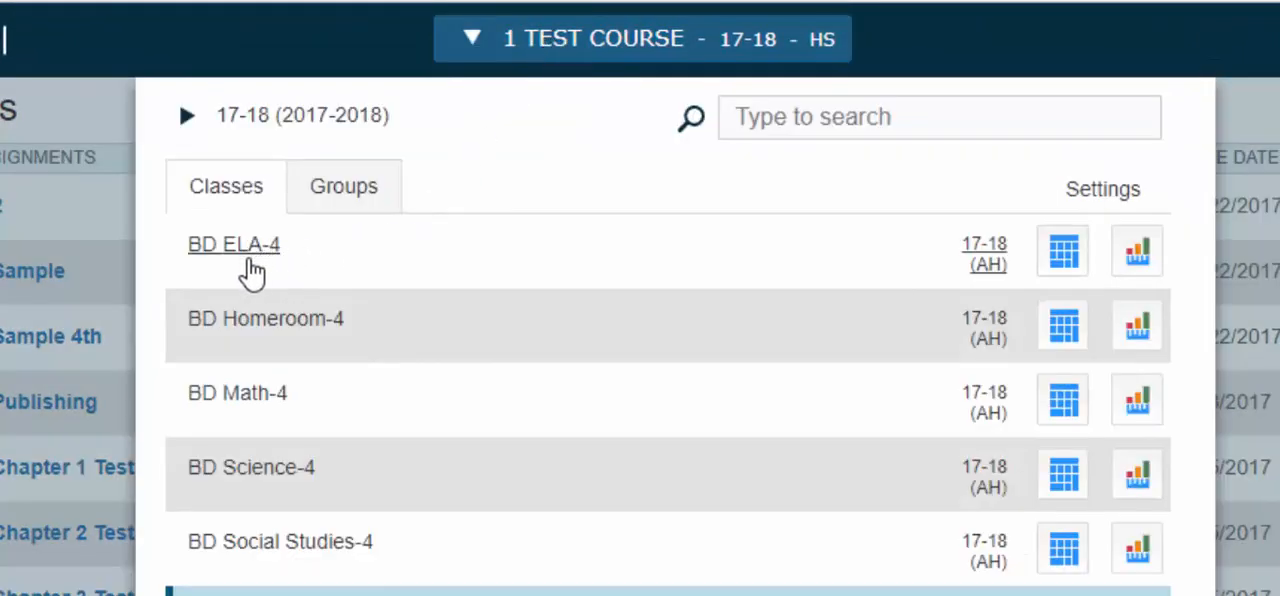
{"action": "left_click", "coordinate": [233, 244]}
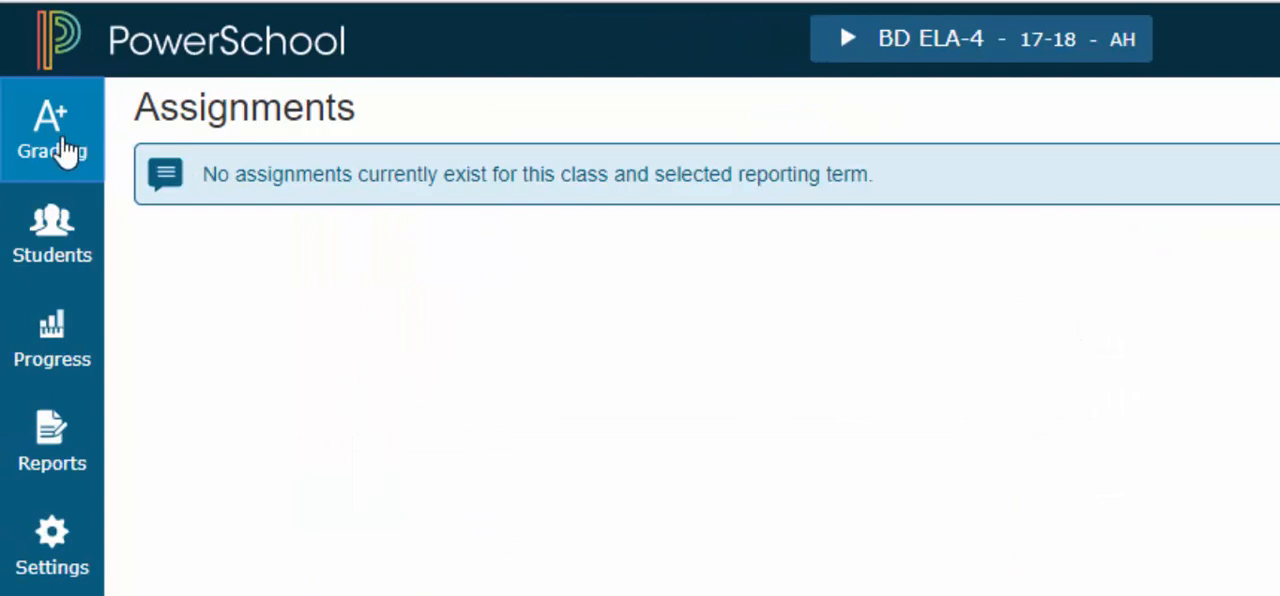
{"action": "left_click", "coordinate": [52, 130]}
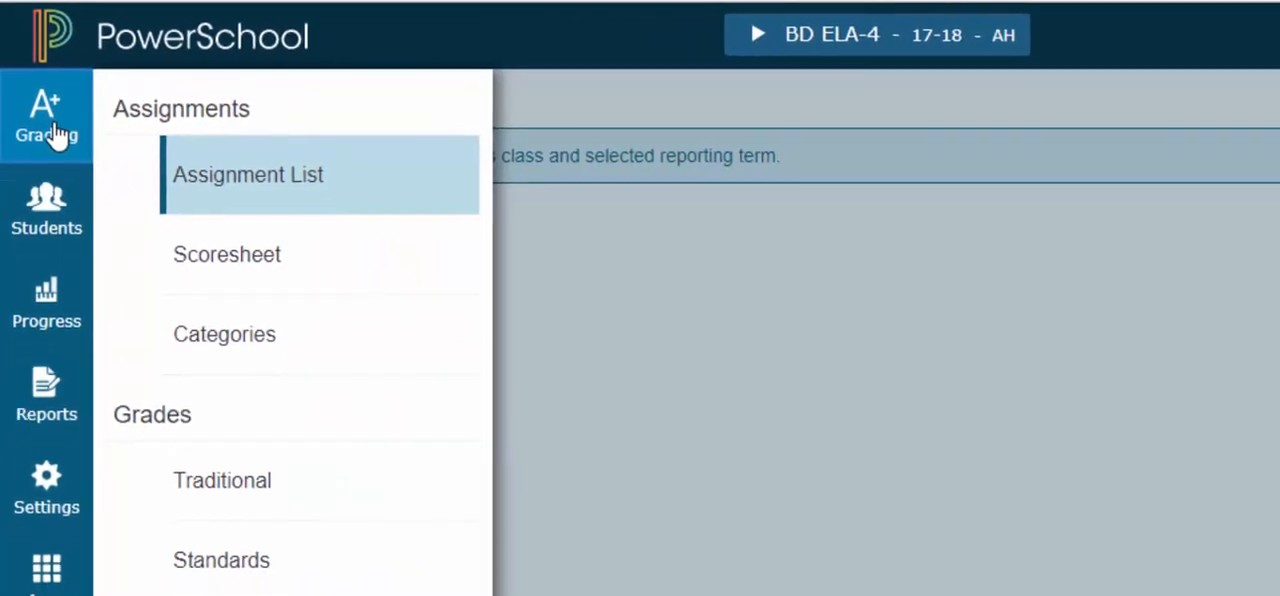
Open the Q1 Standards grading sheet with 12 columns per page
{"action": "left_click", "coordinate": [248, 174]}
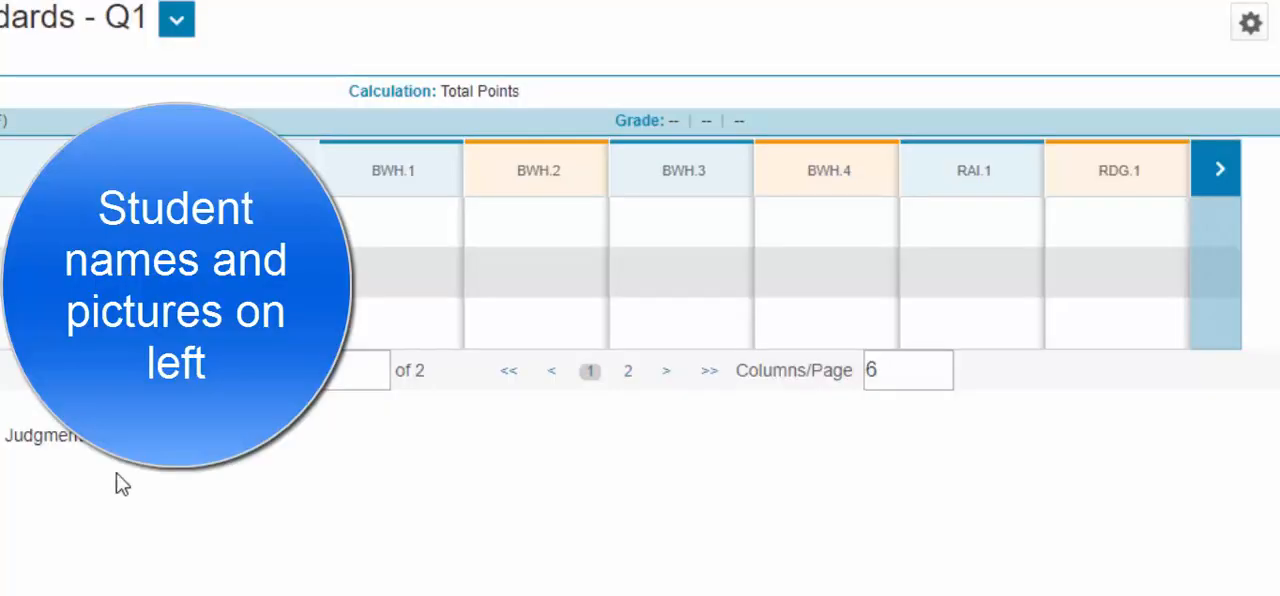
{"action": "mouse_move", "coordinate": [456, 463]}
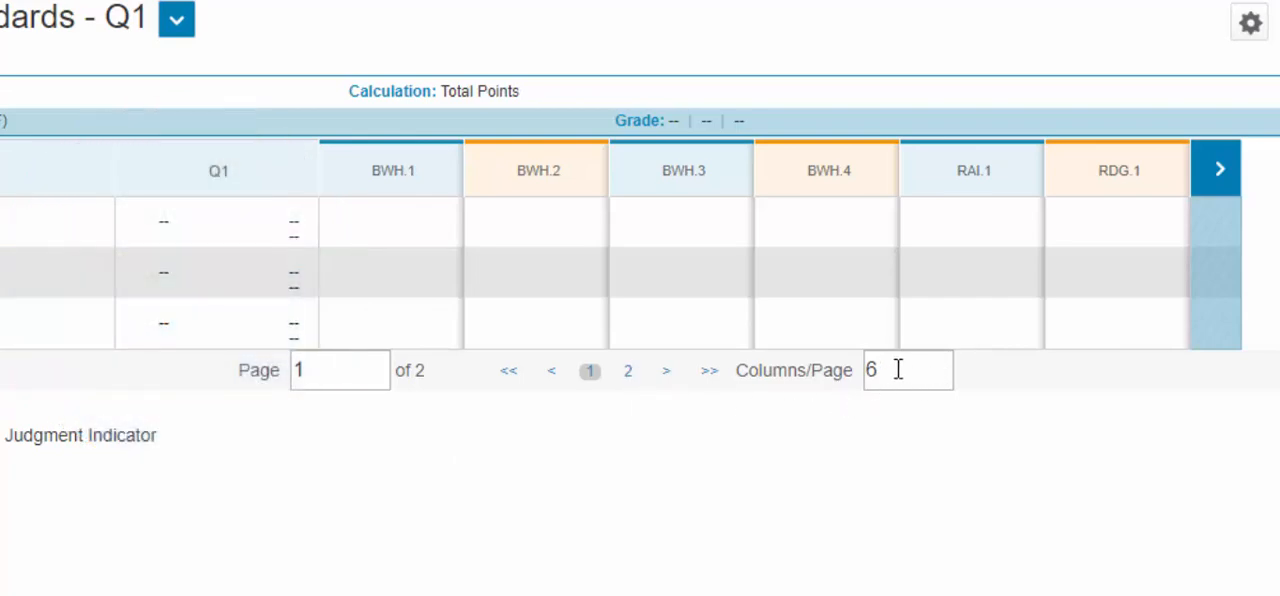
{"action": "type", "text": "12"}
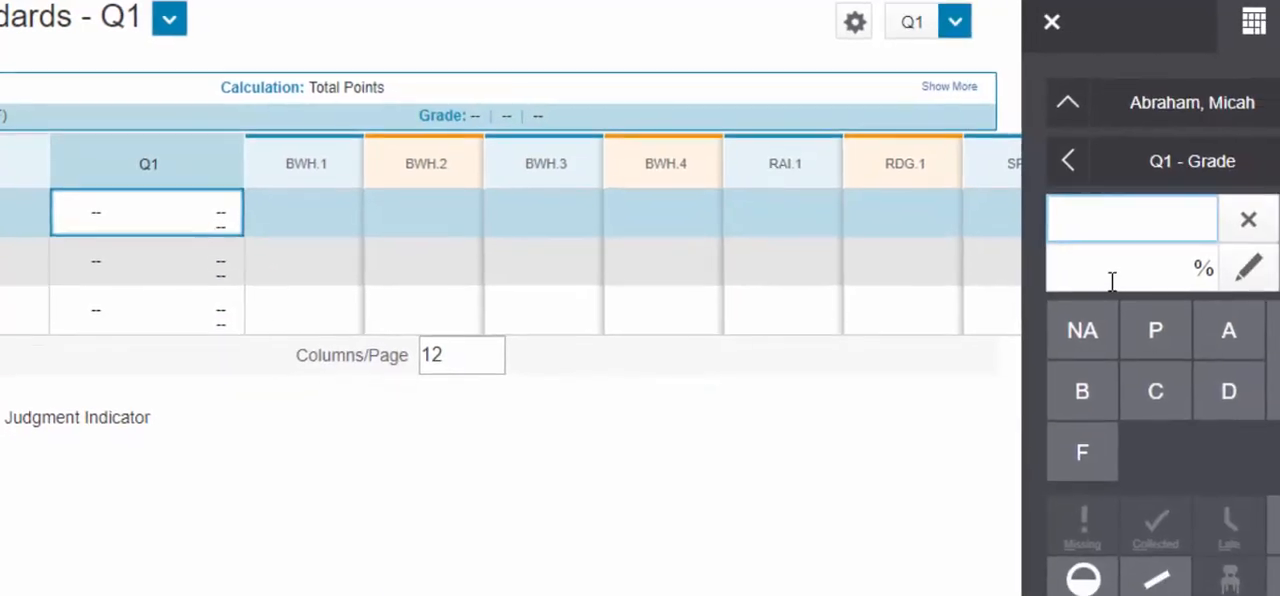
Grade the three students A, B and C for Q1 (100%, 89%, 79%)
{"action": "left_click", "coordinate": [1228, 330]}
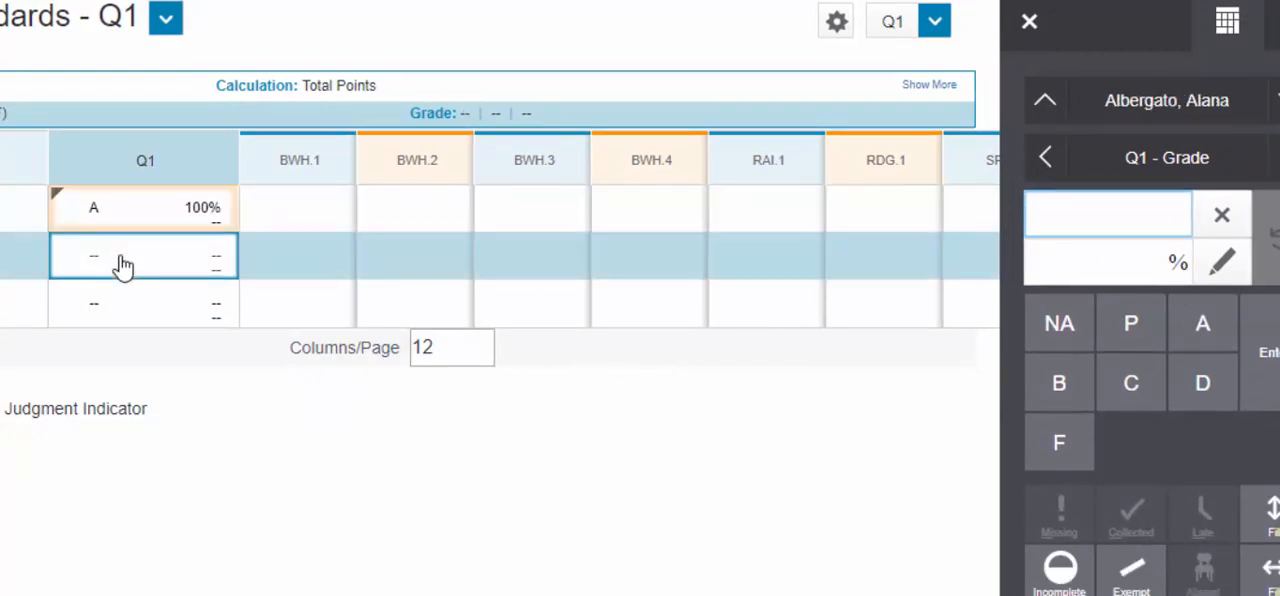
{"action": "left_click", "coordinate": [1059, 413]}
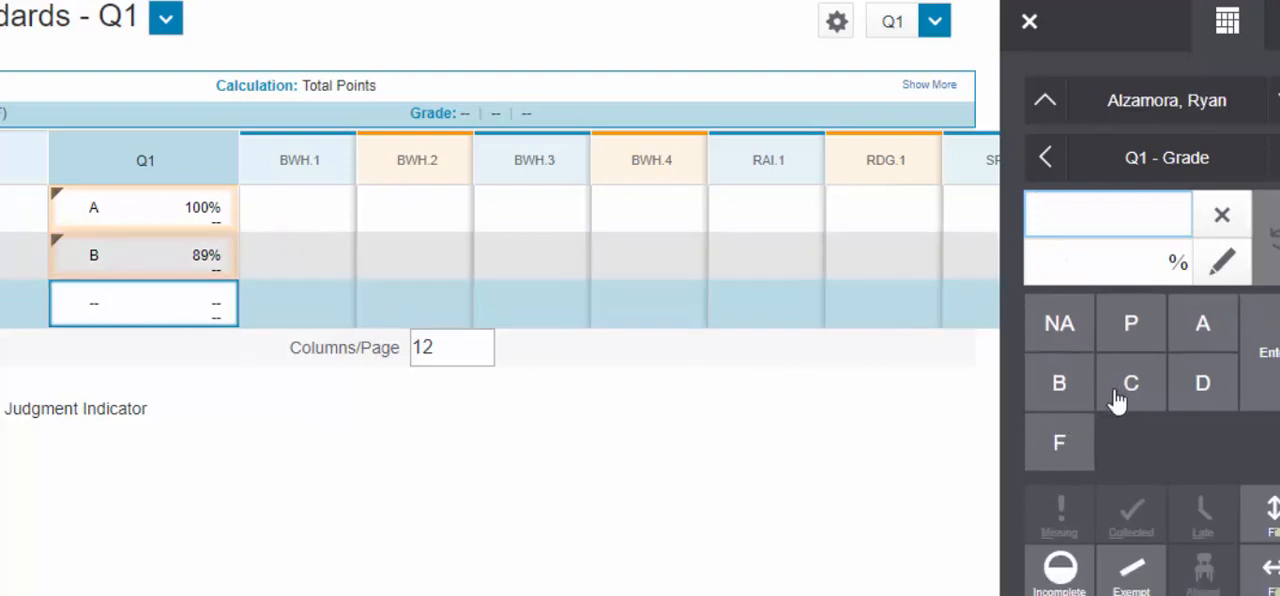
{"action": "left_click", "coordinate": [1130, 383]}
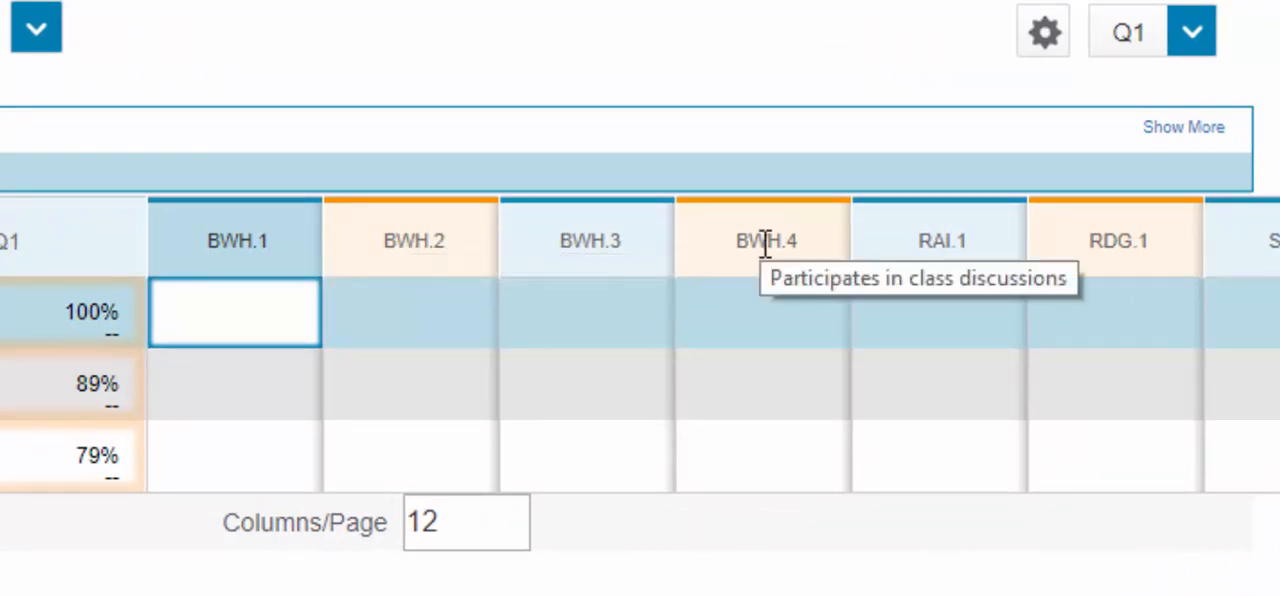
Mark the first student M on BWH.1 and fill it across BWH.2–BWH.4
{"action": "left_click", "coordinate": [235, 312]}
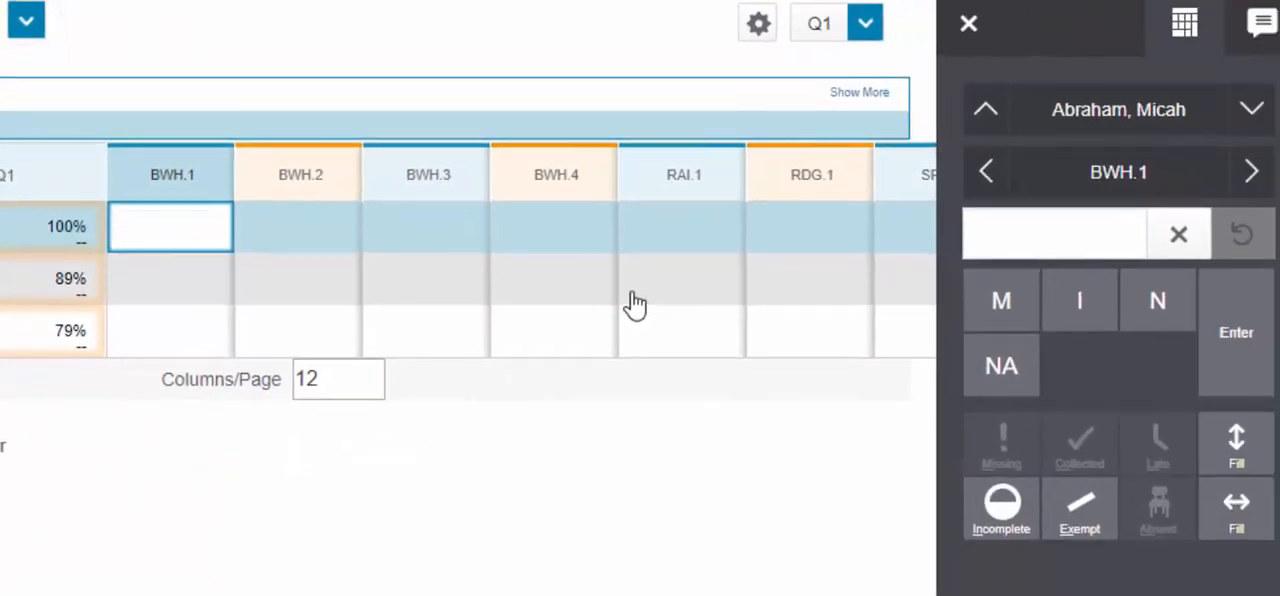
{"action": "left_click", "coordinate": [1001, 301]}
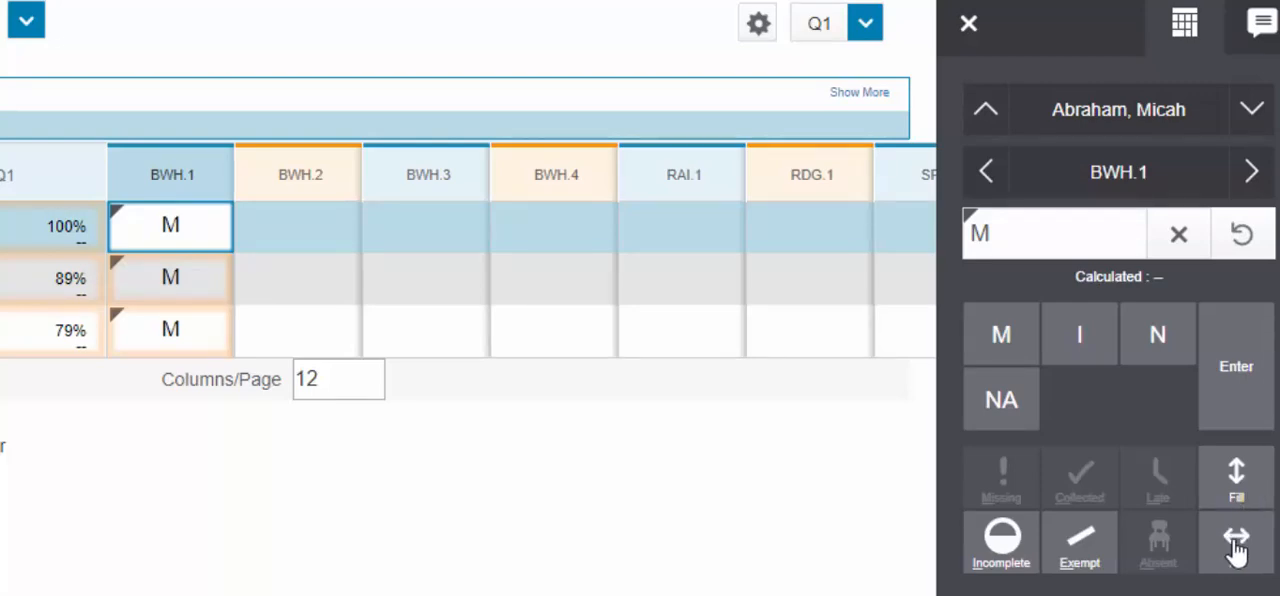
{"action": "left_click", "coordinate": [1237, 543]}
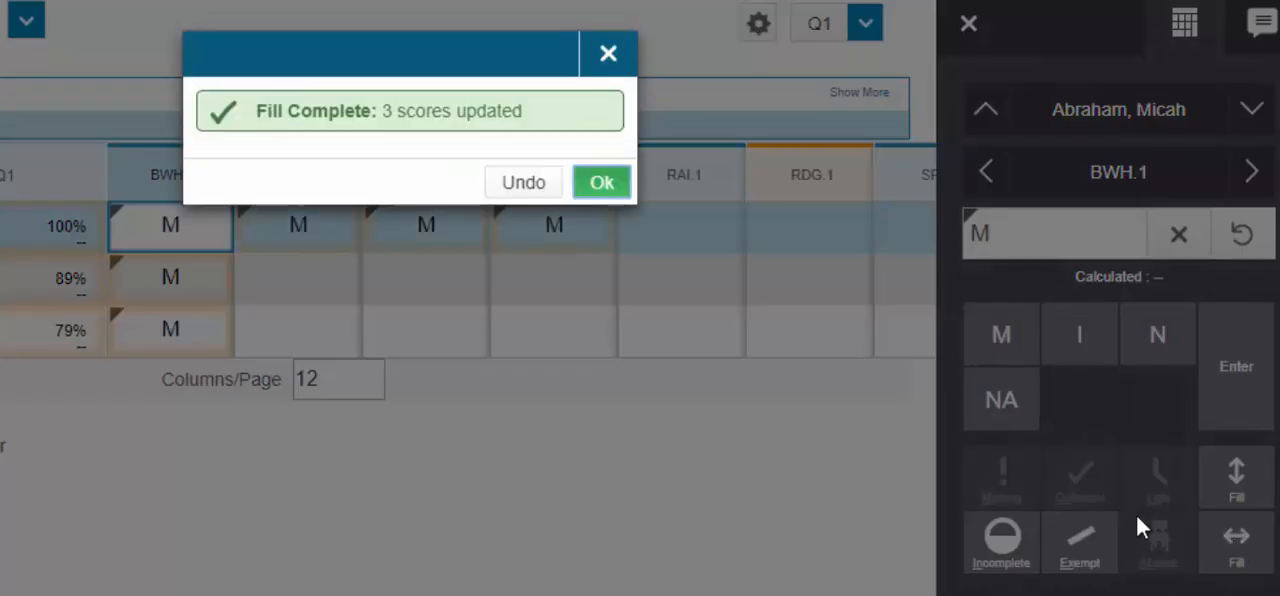
{"action": "left_click", "coordinate": [601, 182]}
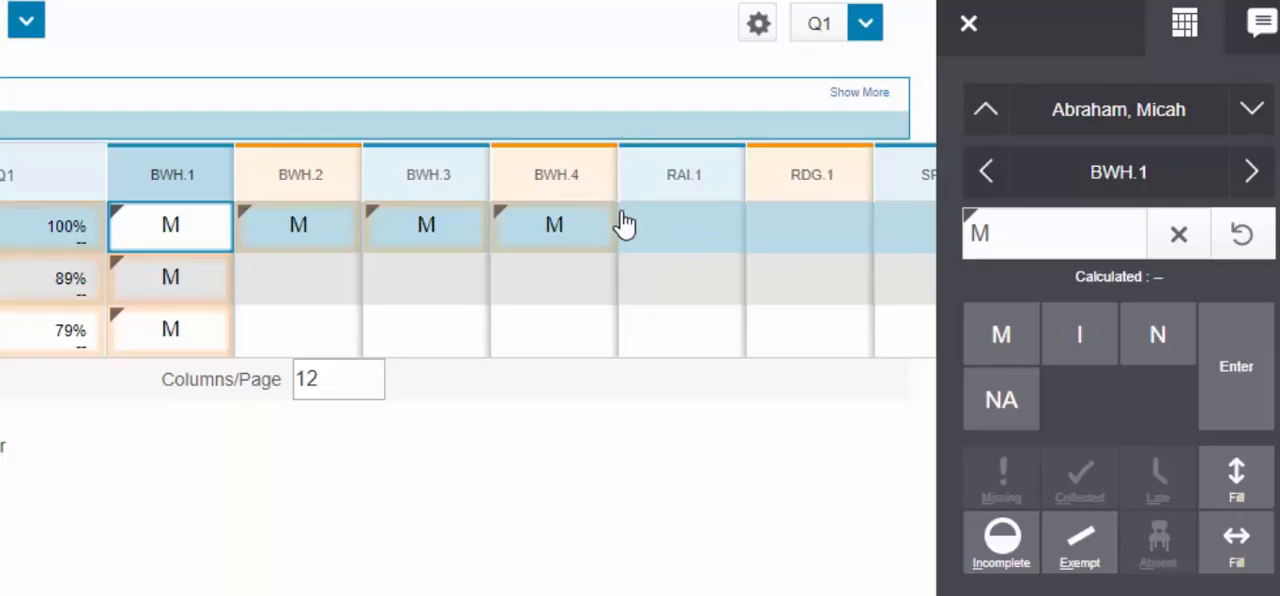
{"action": "mouse_move", "coordinate": [683, 174]}
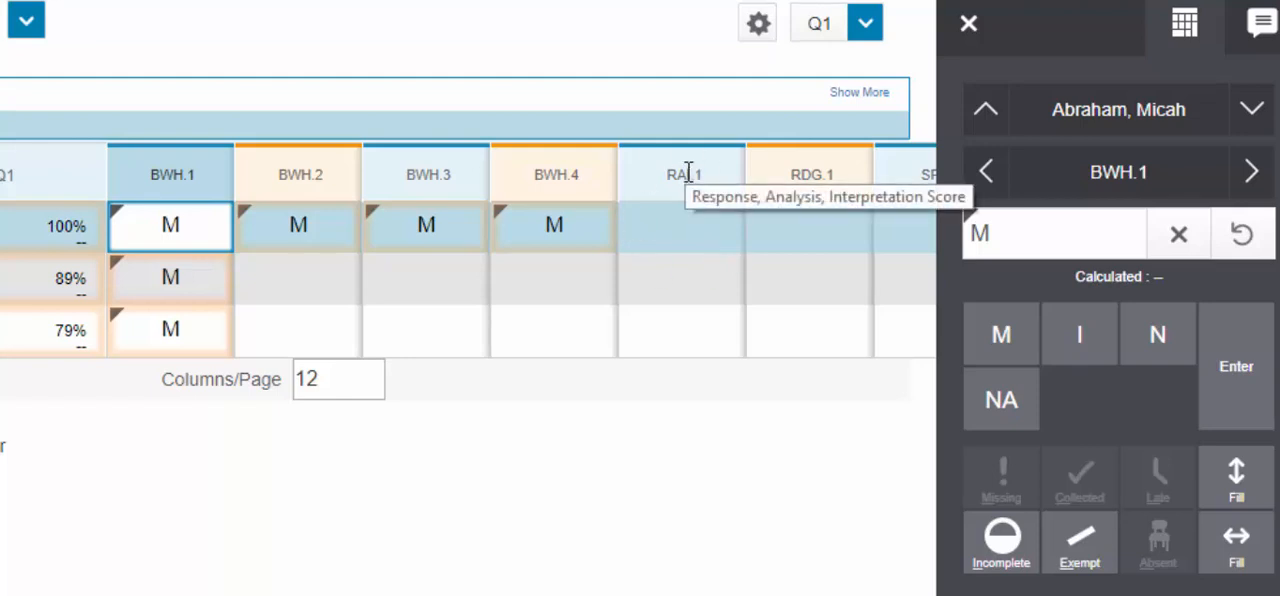
Score the first student 4 on RAI.1 and fill it across RDG.1 onward
{"action": "left_click", "coordinate": [681, 226]}
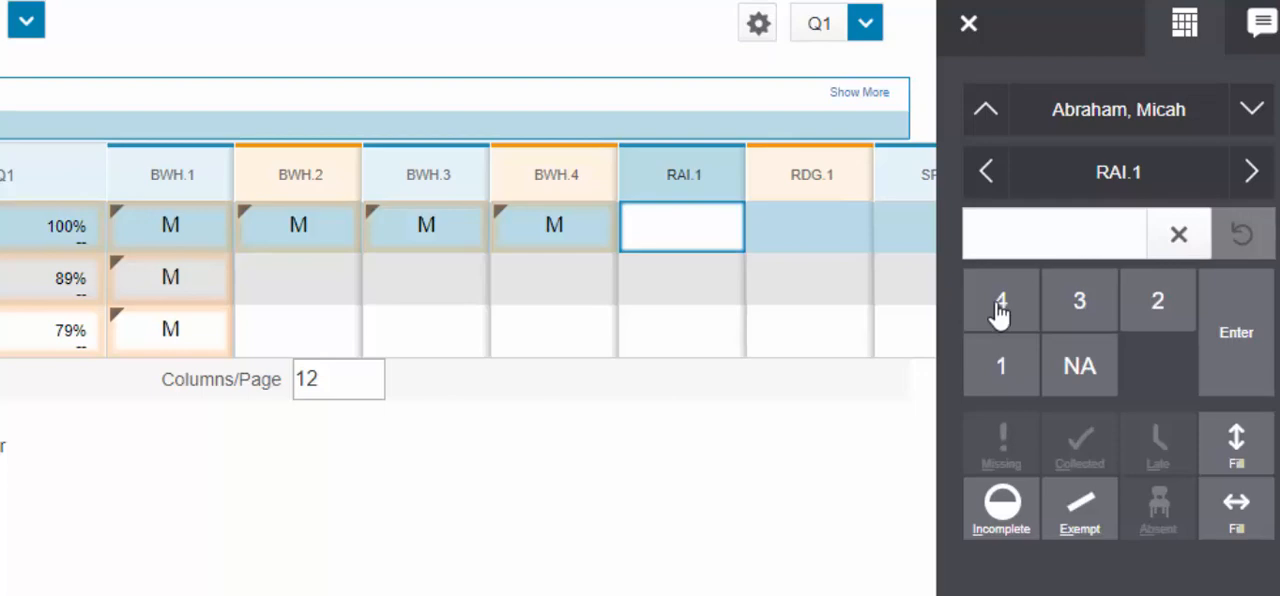
{"action": "left_click", "coordinate": [1000, 300]}
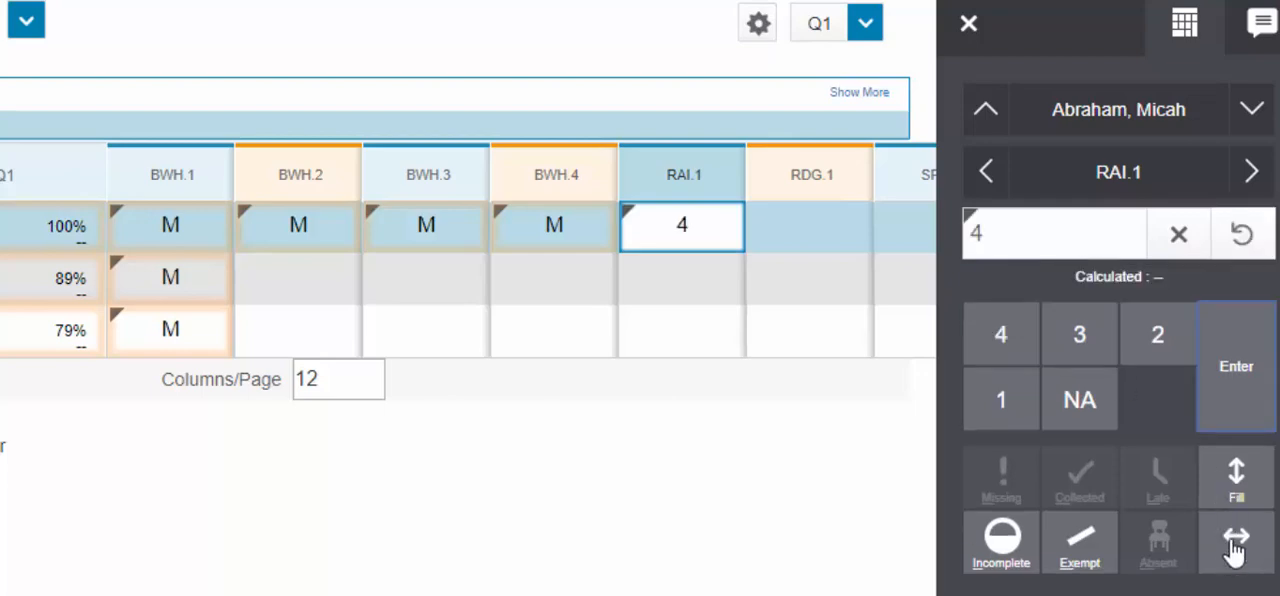
{"action": "left_click", "coordinate": [1236, 540]}
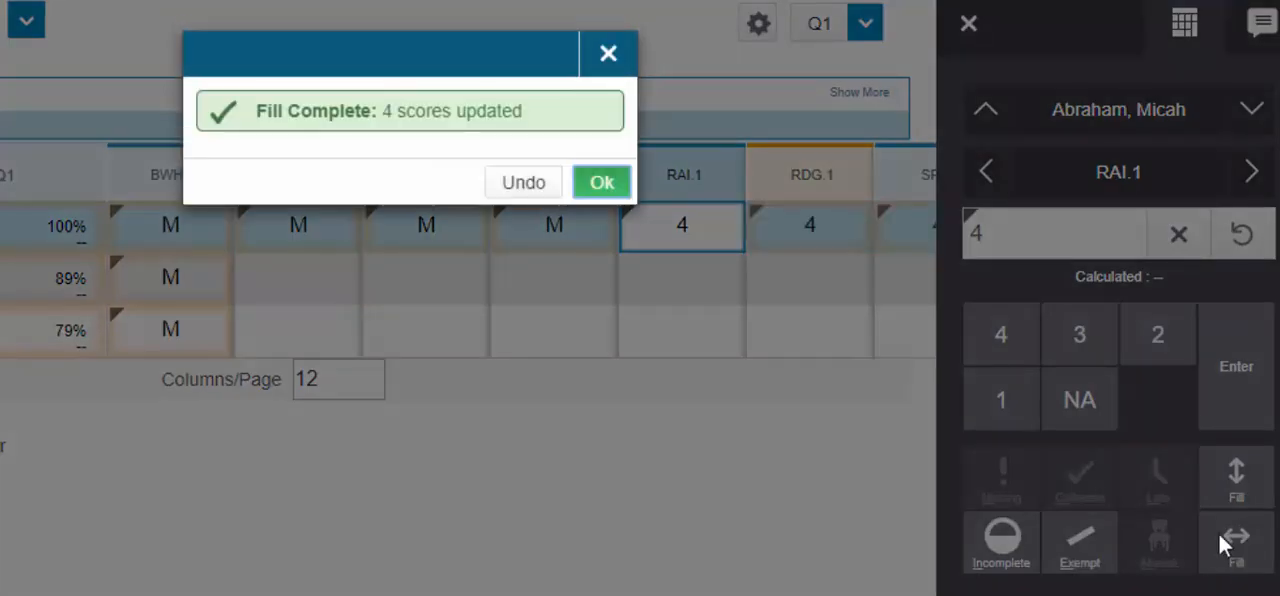
{"action": "left_click", "coordinate": [601, 182]}
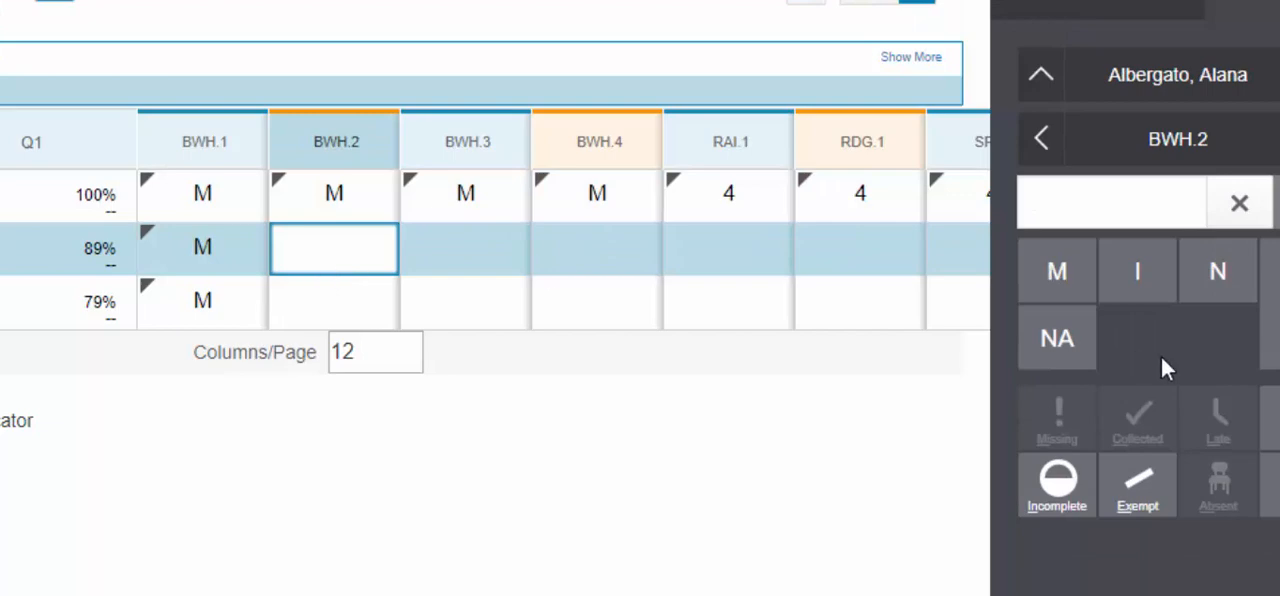
Mark the second student I on BWH.2, then save and switch to BD Math-4
{"action": "left_click", "coordinate": [1137, 271]}
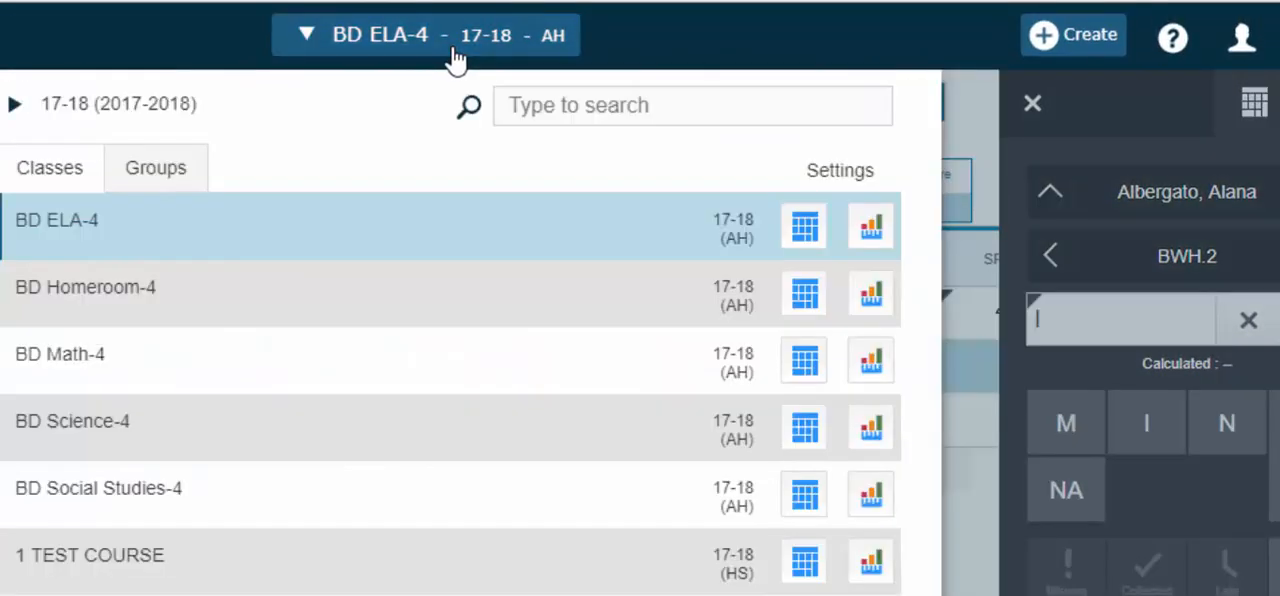
{"action": "left_click", "coordinate": [426, 35]}
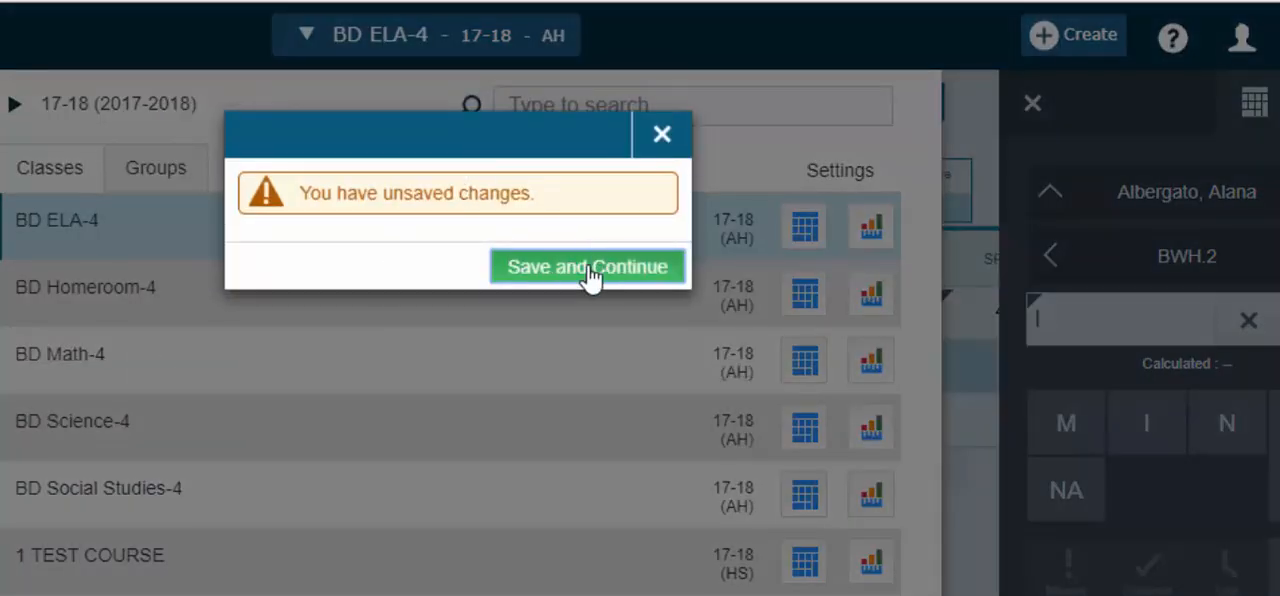
{"action": "left_click", "coordinate": [588, 267]}
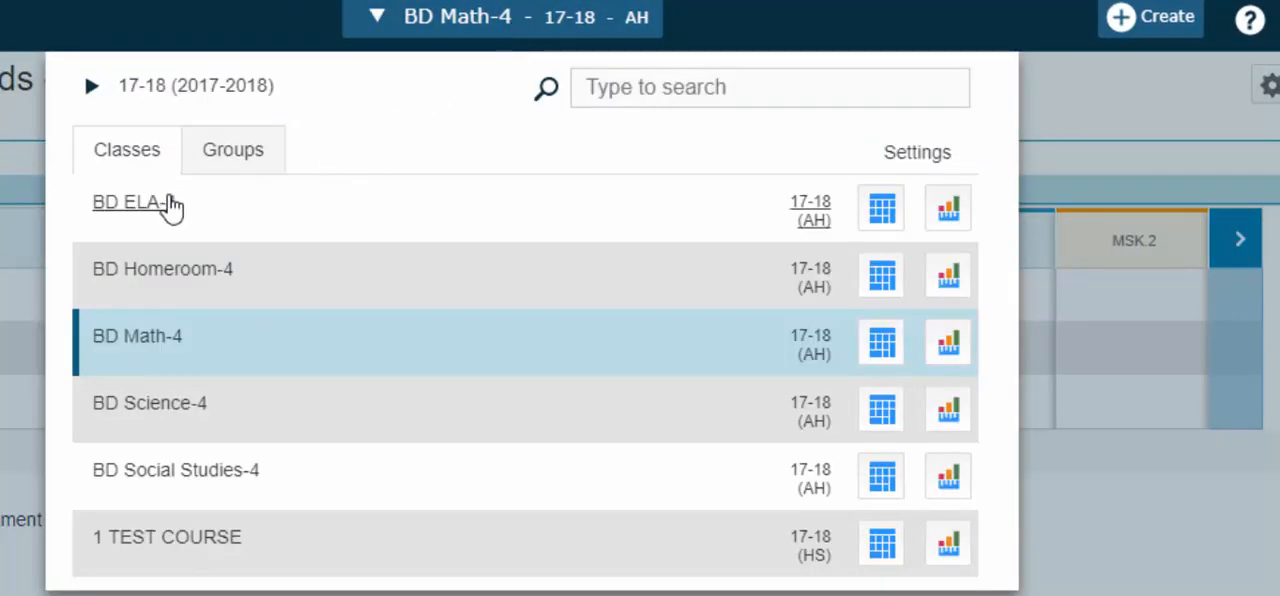
Return to BD ELA-4, change the first student's BWH.1 to I, and show 10 columns
{"action": "left_click", "coordinate": [124, 202]}
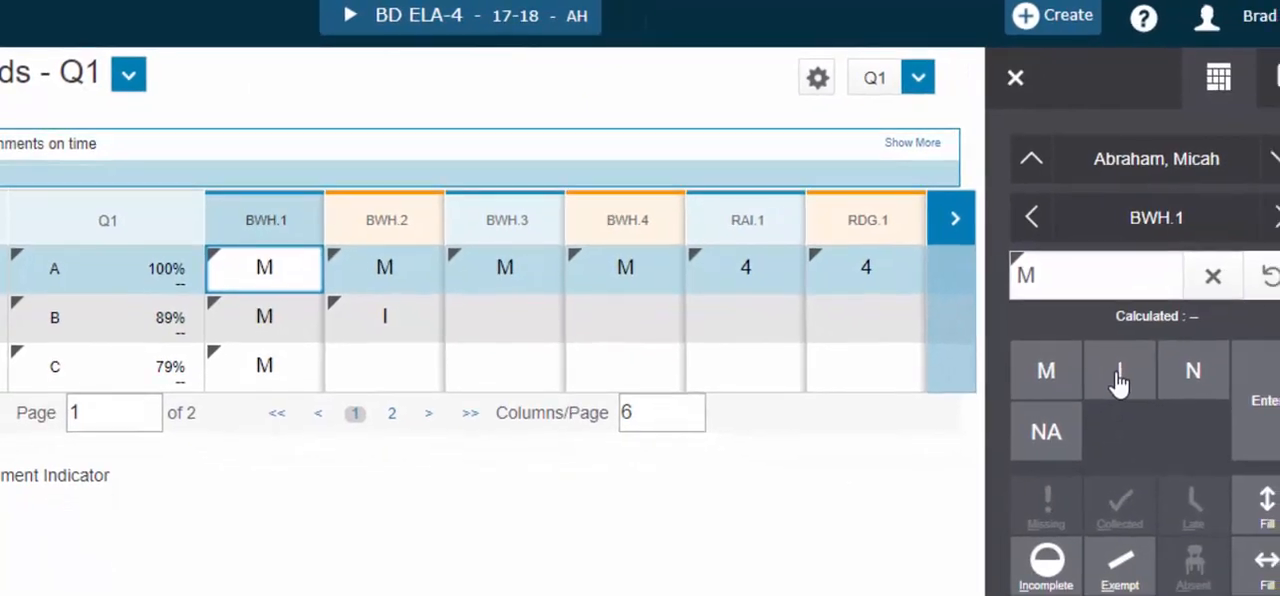
{"action": "left_click", "coordinate": [1118, 370]}
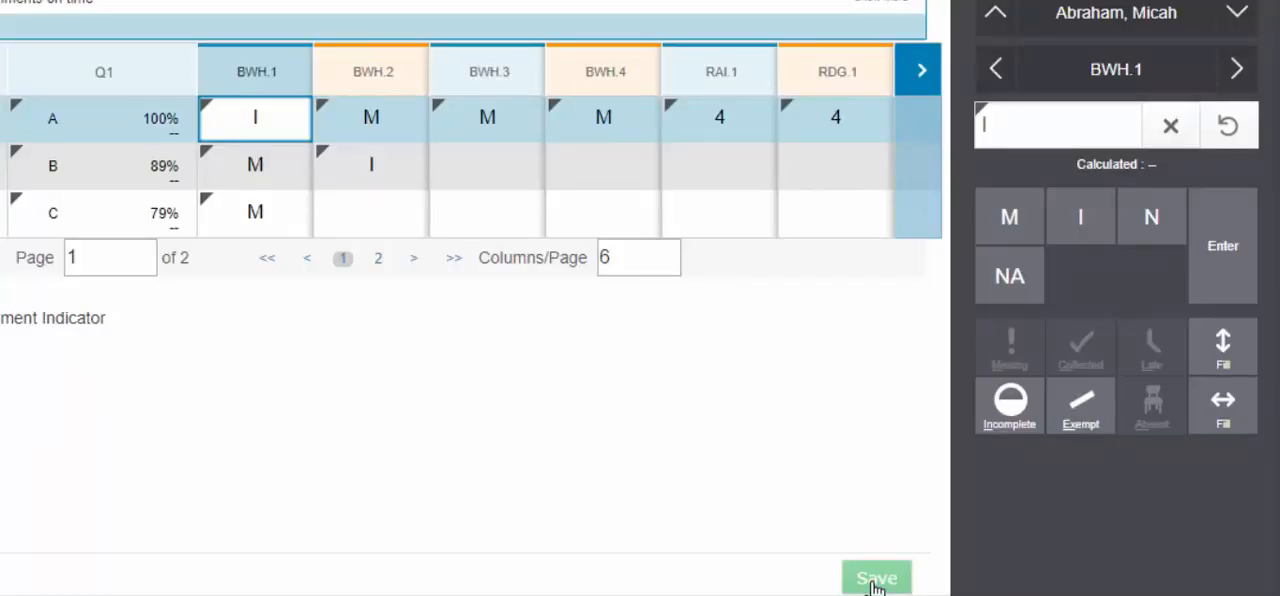
{"action": "mouse_move", "coordinate": [560, 32]}
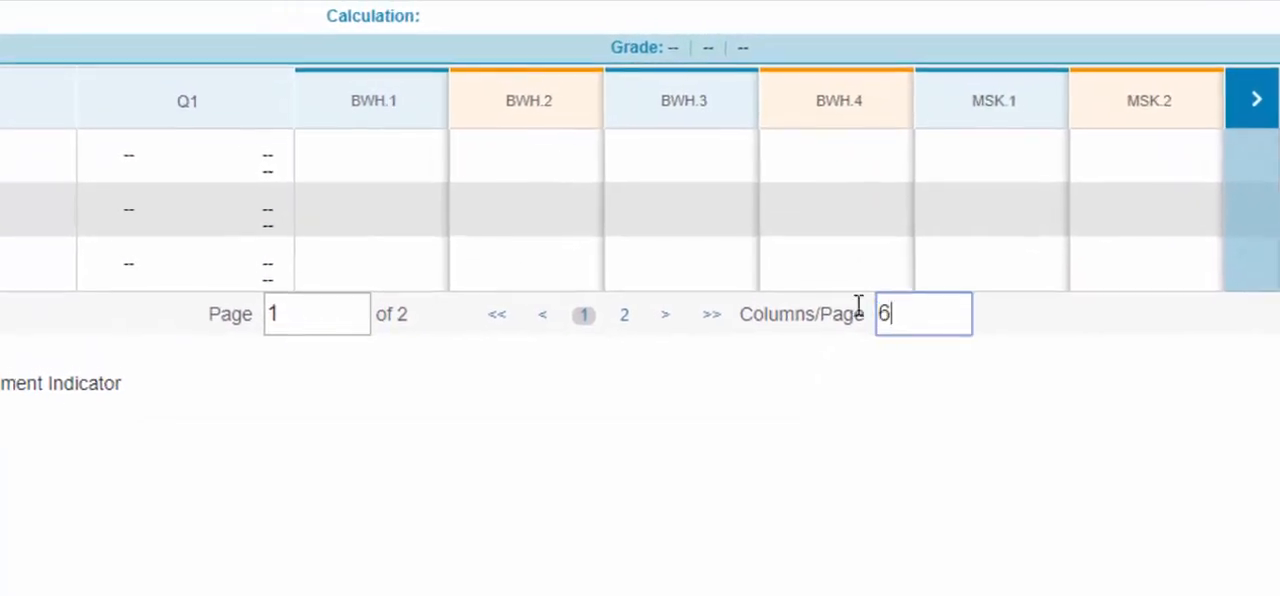
{"action": "type", "text": "10"}
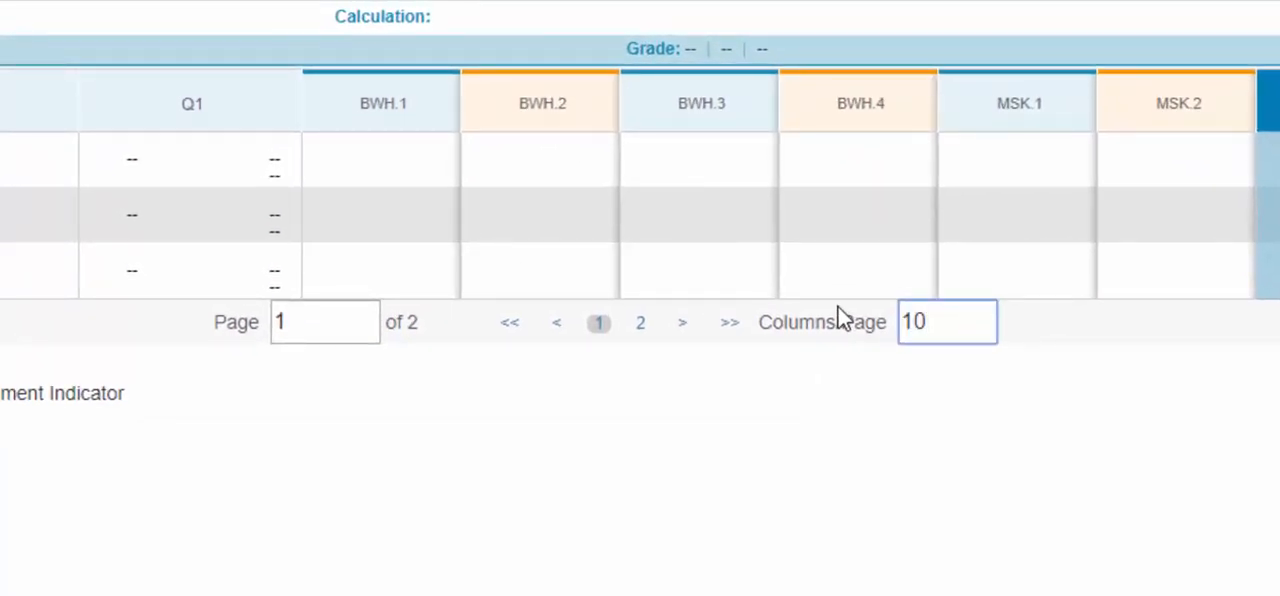